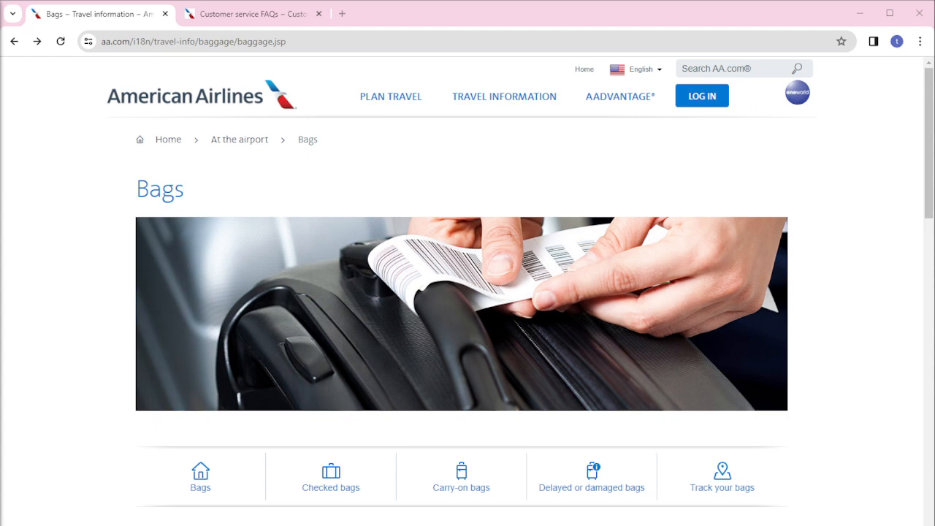
mouse_move(260, 118)
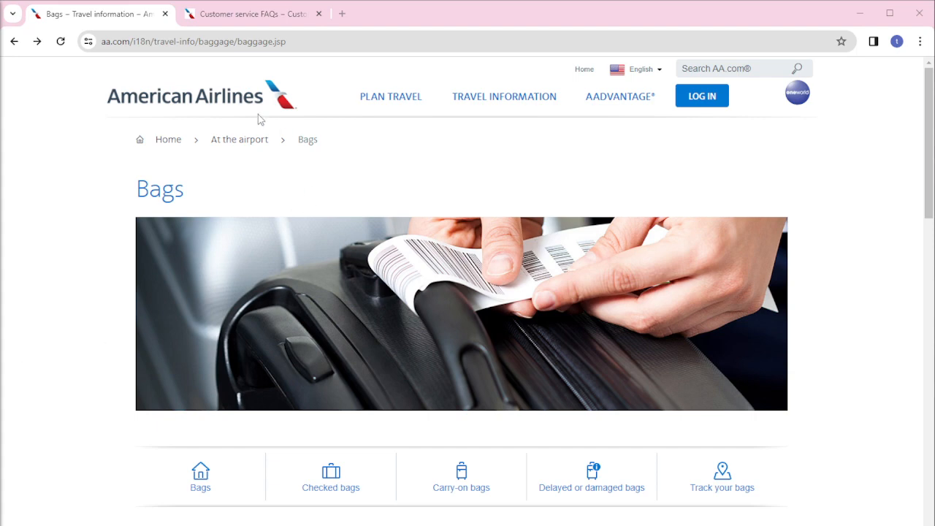
mouse_move(76, 177)
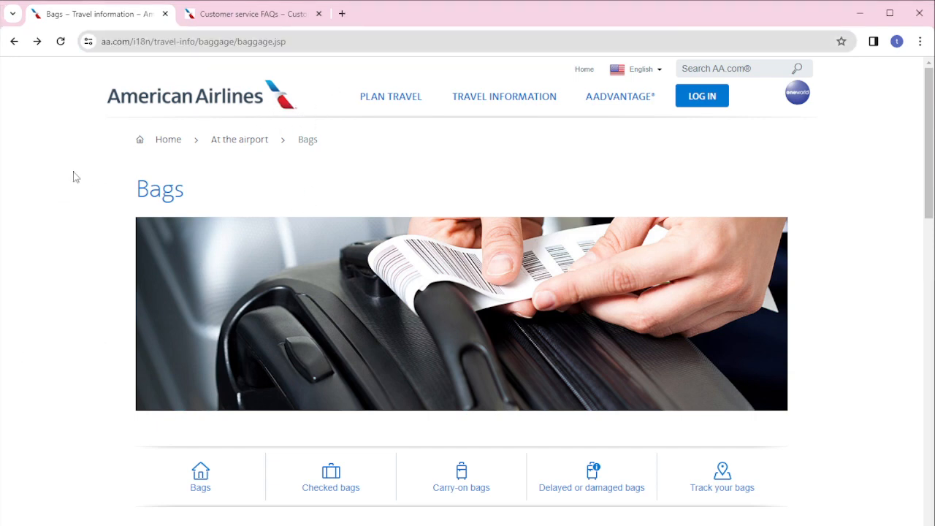
- Scroll the Bags page down to the Paying for bags online section and its FAQs link
scroll(down, 3)
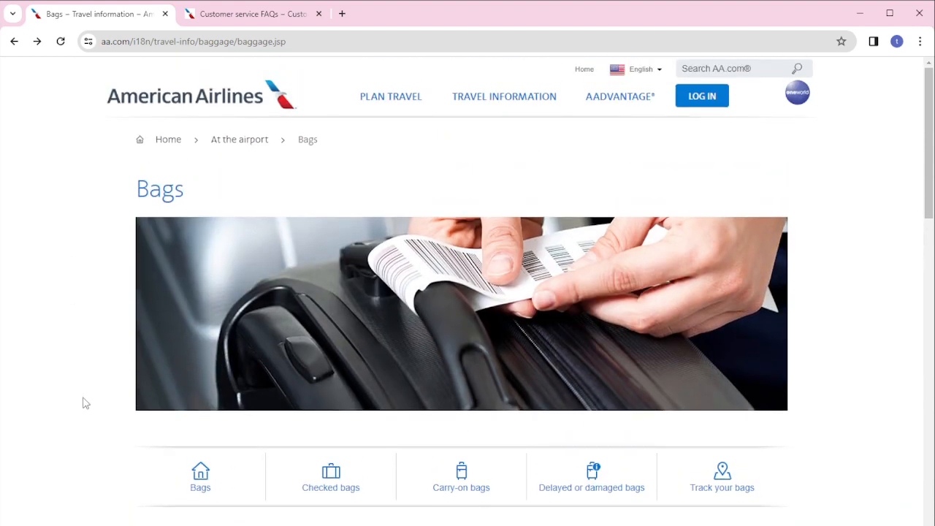
mouse_move(105, 407)
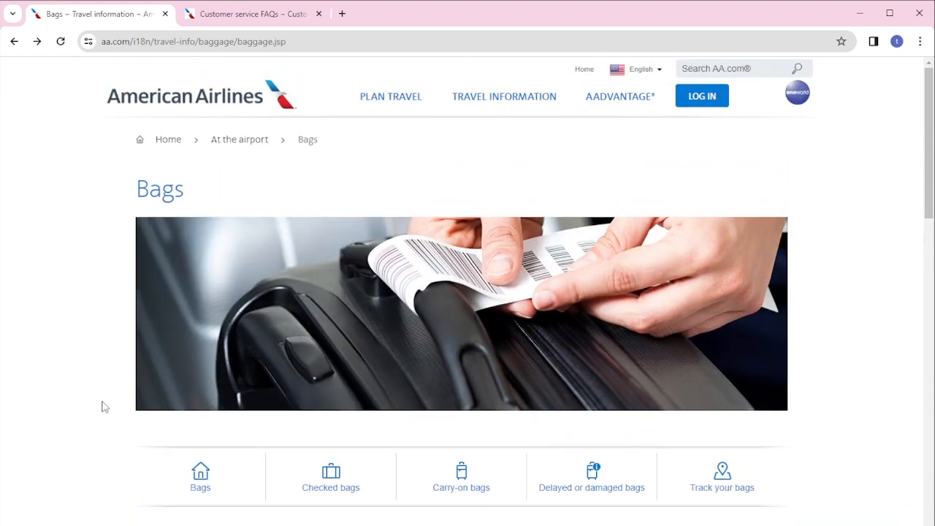
scroll(down, 3)
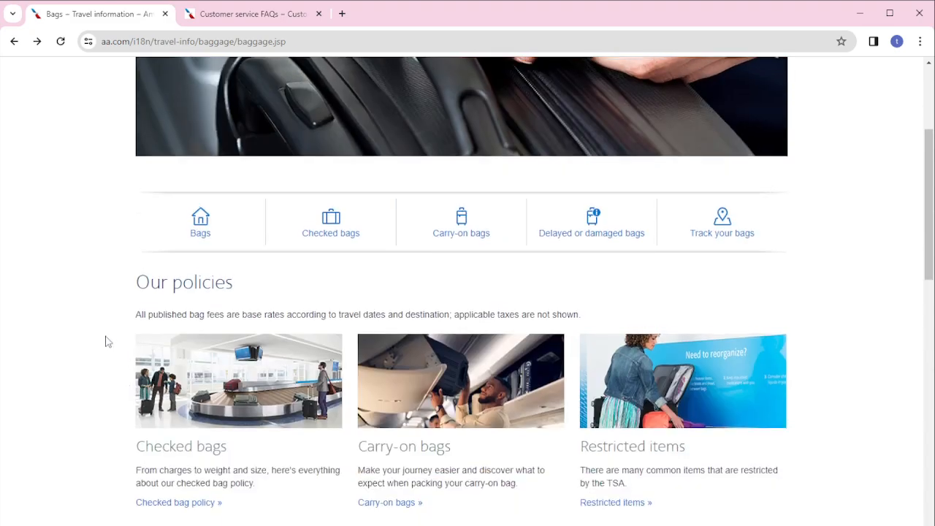
scroll(down, 3)
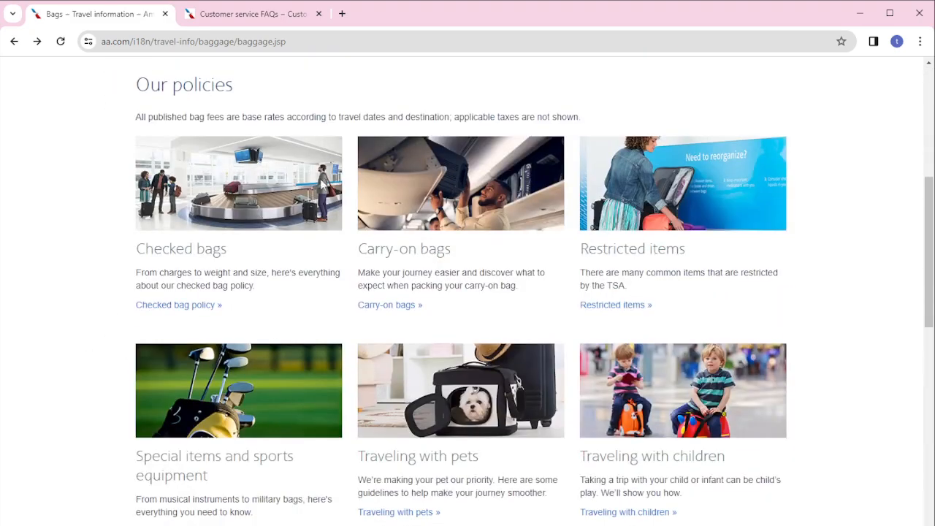
scroll(down, 3)
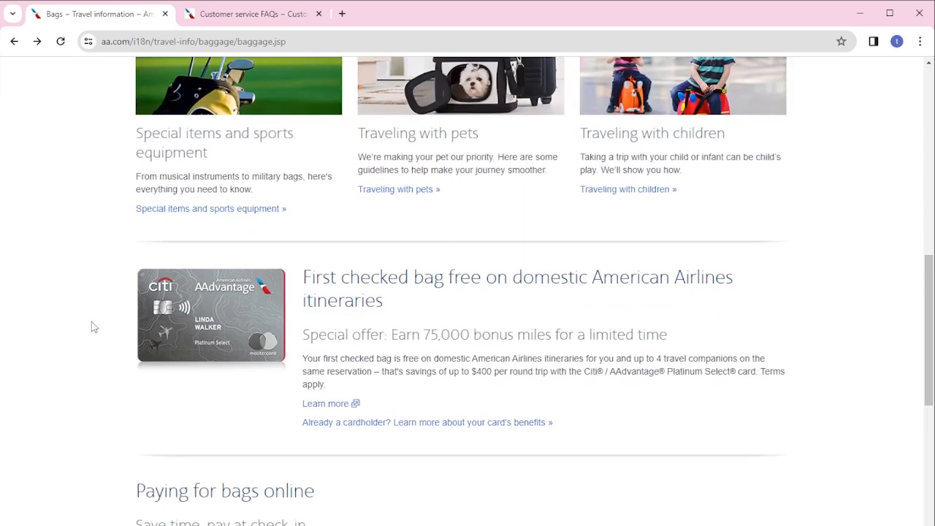
scroll(down, 3)
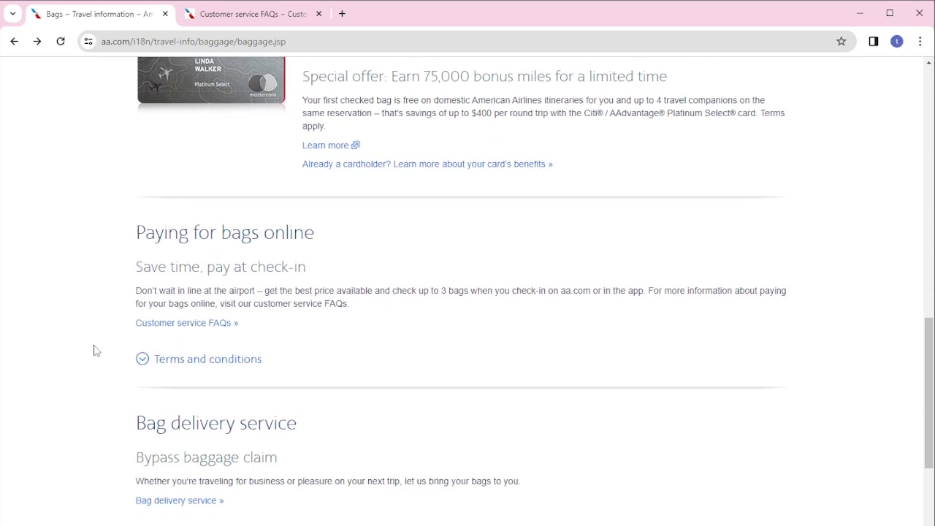
mouse_move(187, 323)
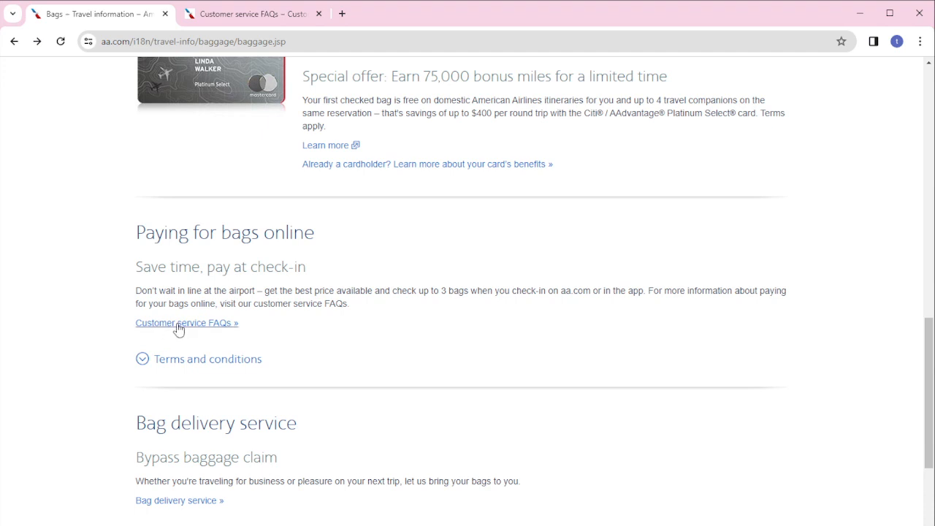
mouse_move(182, 330)
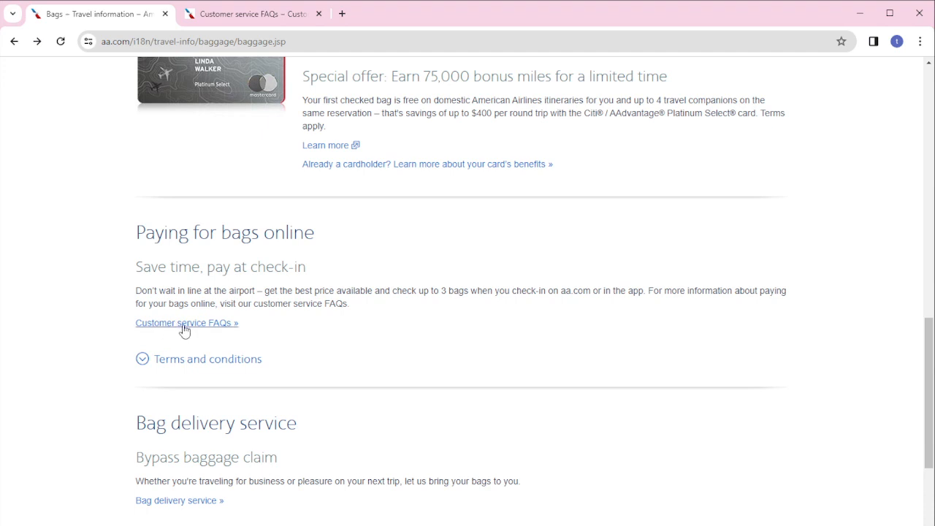
- Go to the Customer service FAQs page and bring the Paying for bags online questions into view
click(187, 323)
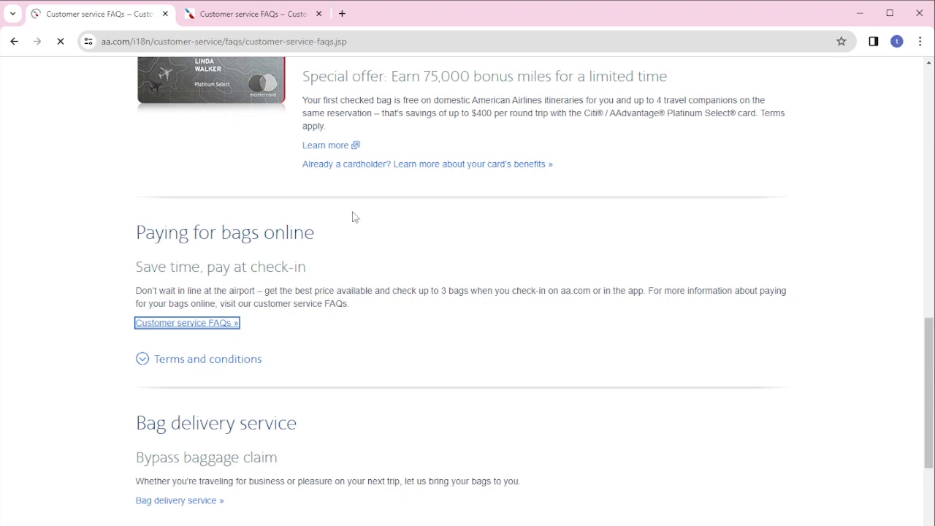
click(184, 323)
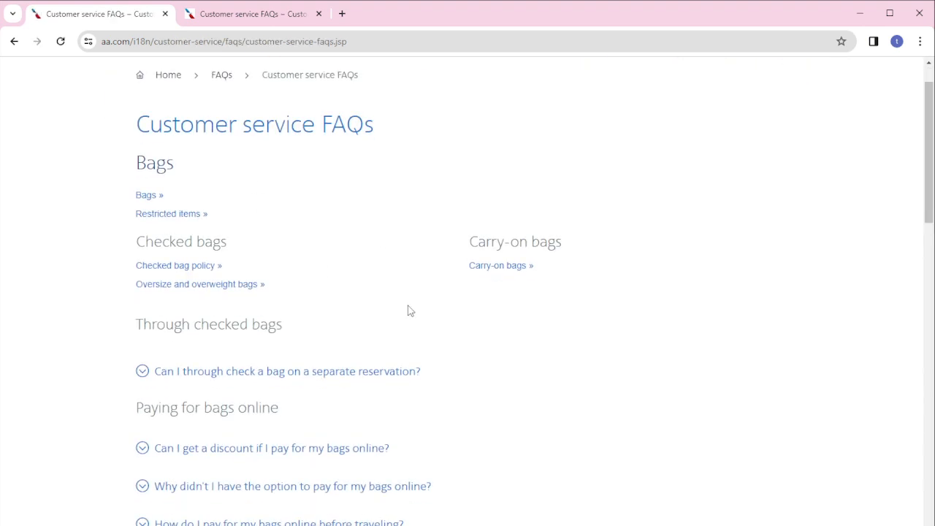
scroll(down, 3)
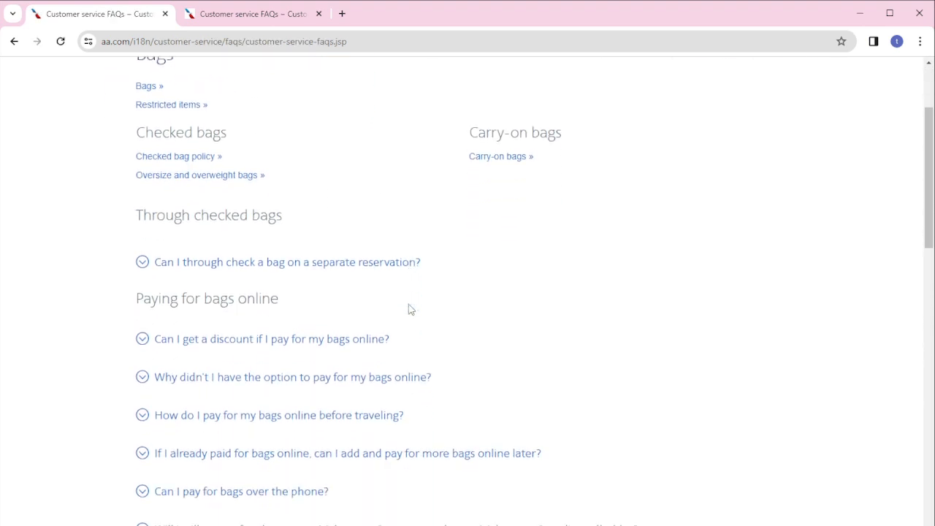
scroll(down, 3)
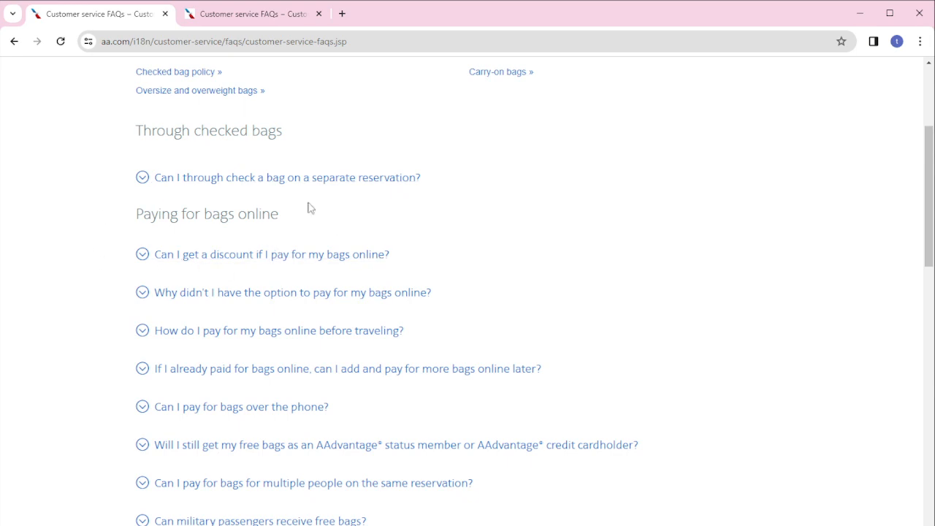
mouse_move(241, 339)
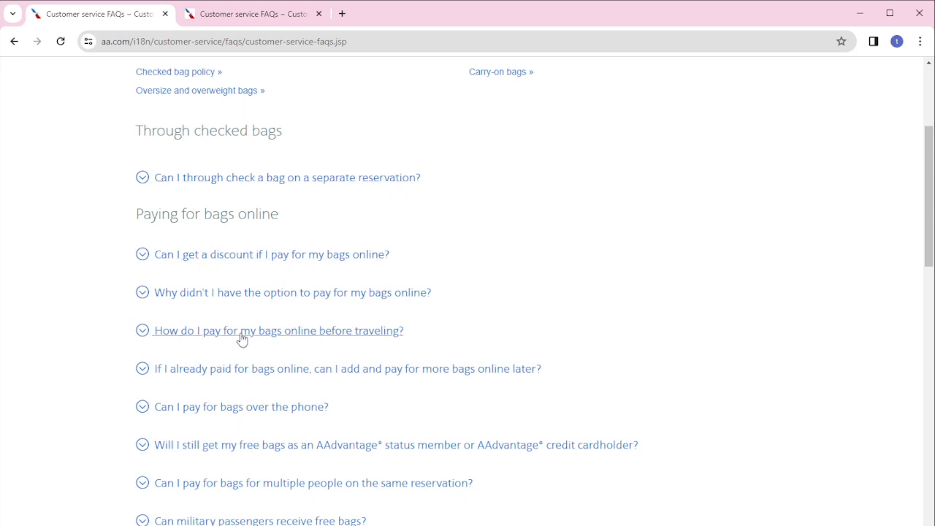
mouse_move(203, 342)
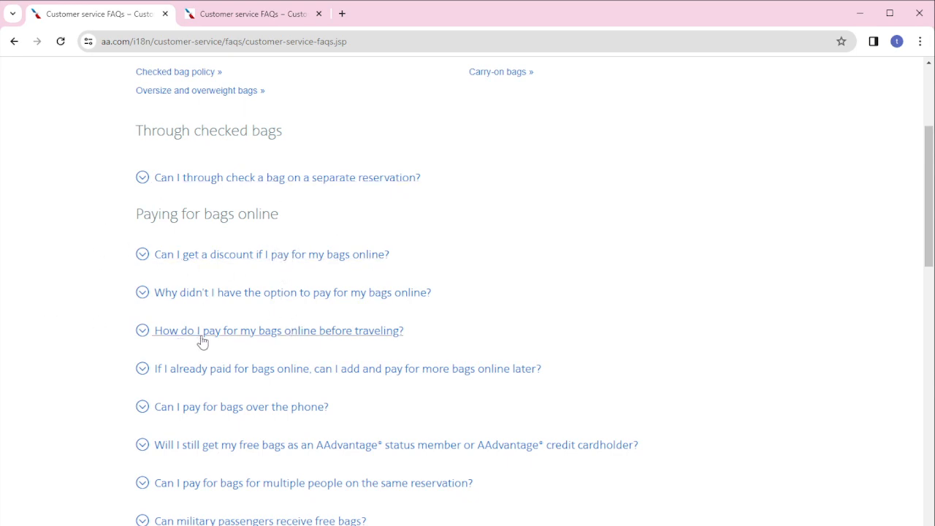
mouse_move(307, 334)
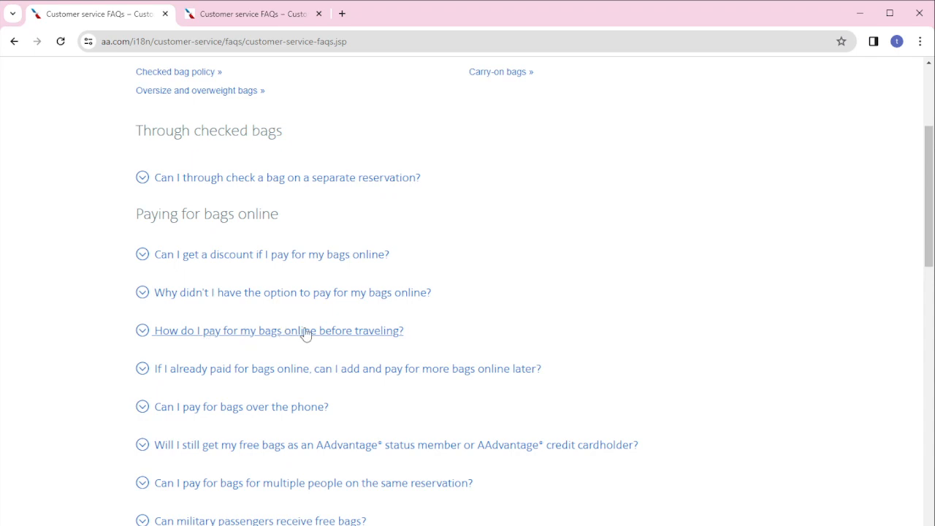
- Expand the 'How do I pay for my bags online before traveling?' answer and select 'aa.com' in it
click(277, 330)
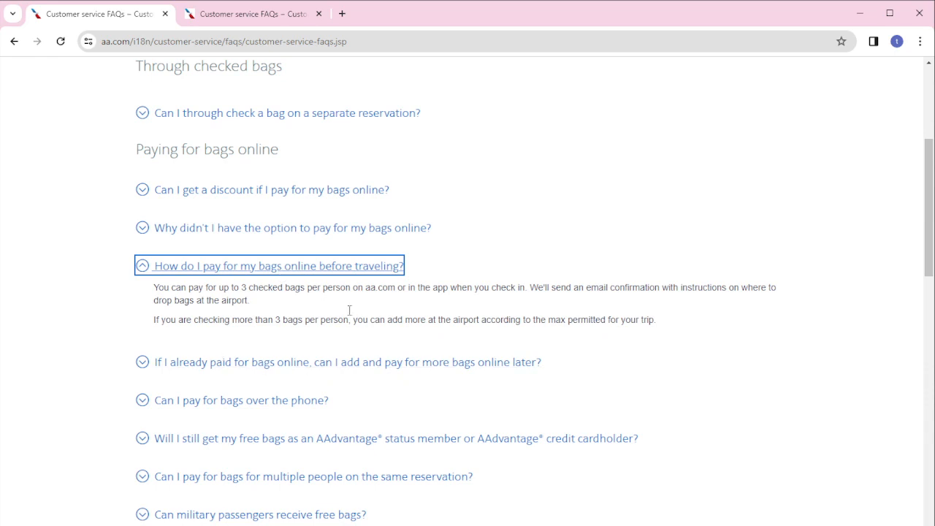
mouse_move(228, 318)
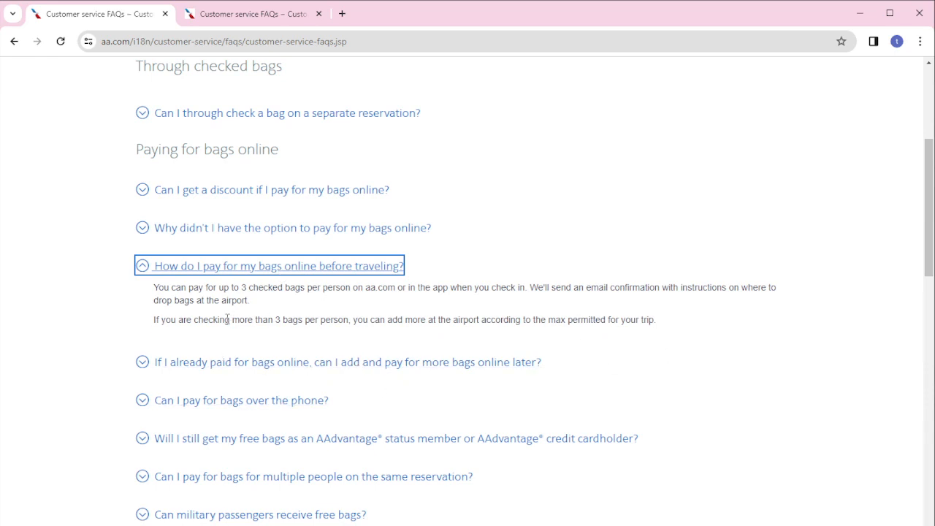
mouse_move(292, 317)
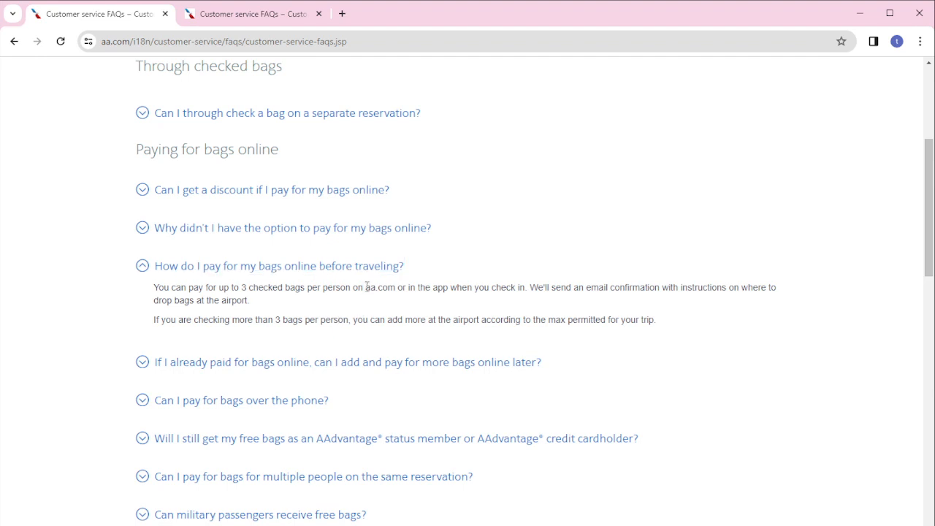
double_click(380, 287)
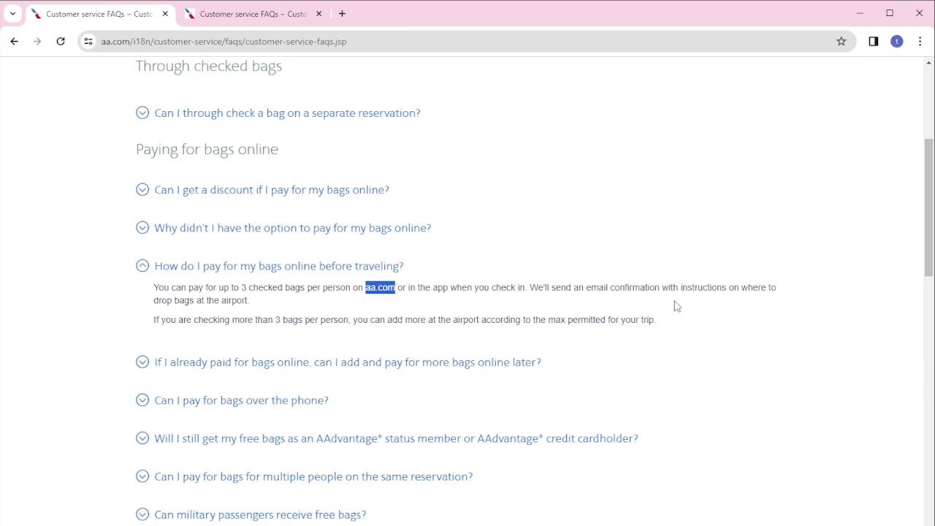
mouse_move(291, 333)
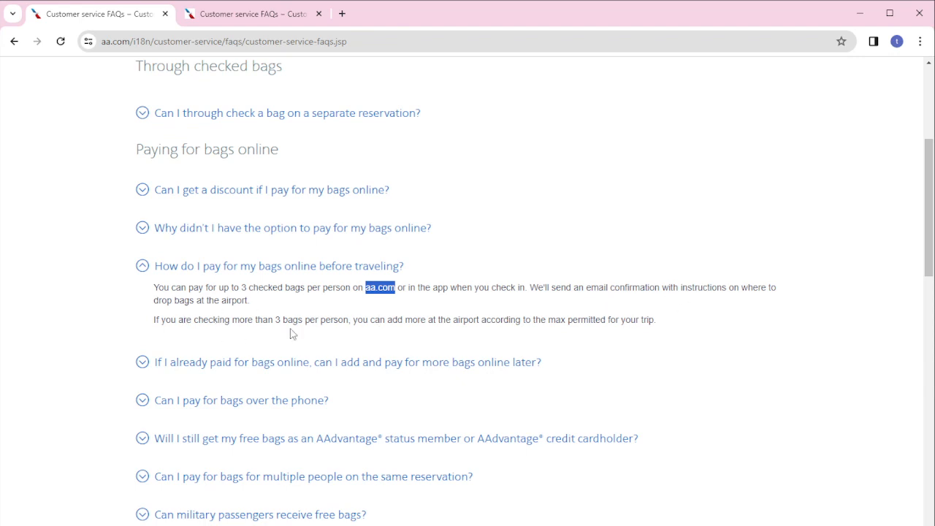
mouse_move(245, 342)
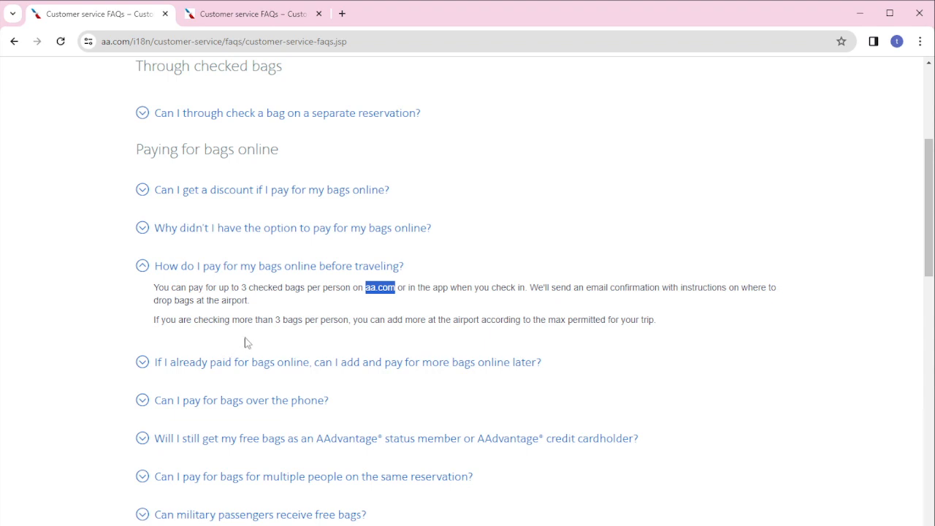
mouse_move(389, 325)
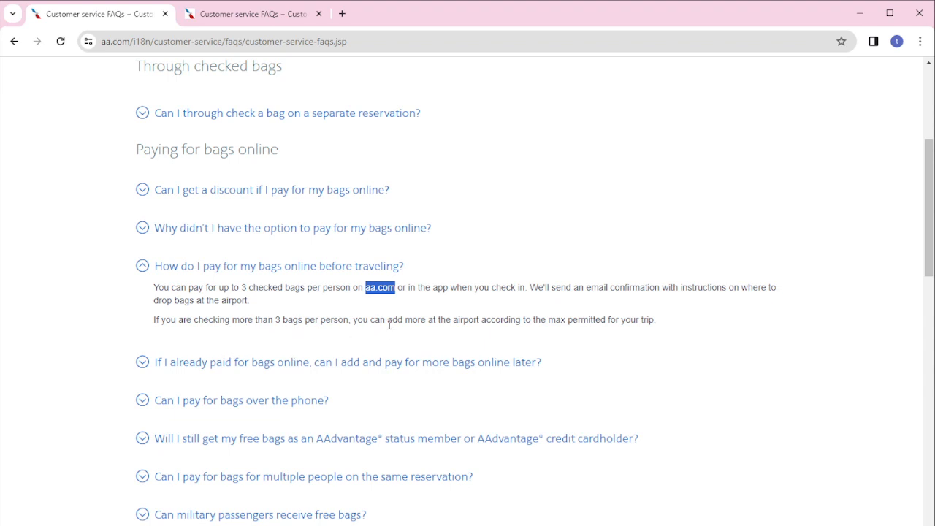
mouse_move(534, 330)
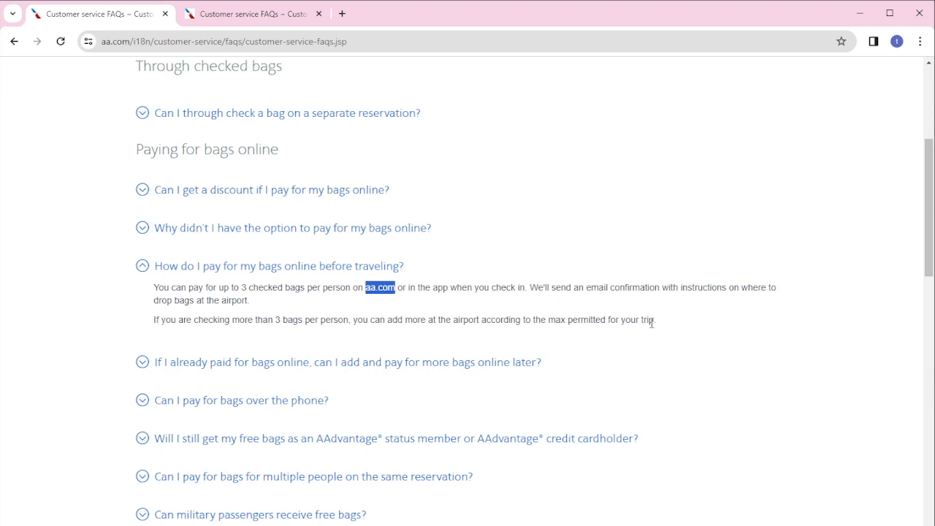
mouse_move(321, 363)
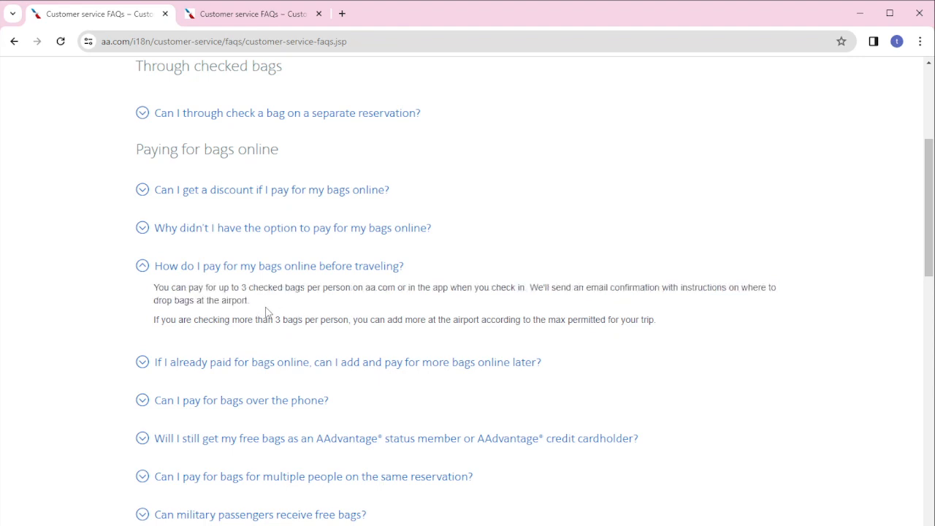
drag(152, 286, 267, 319)
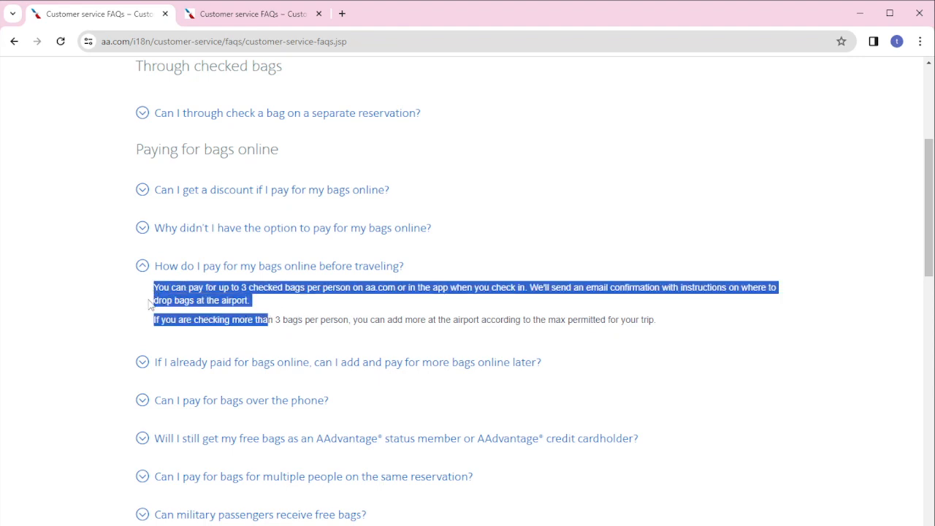
mouse_move(292, 363)
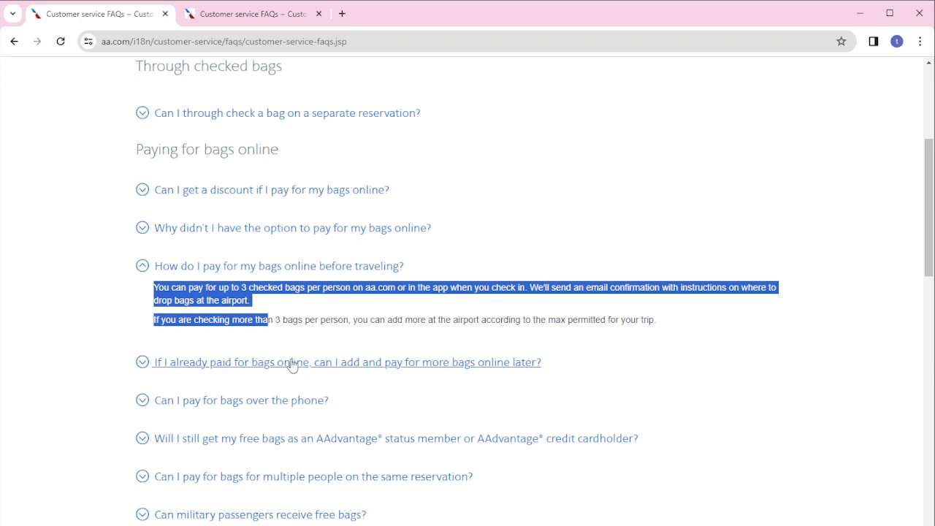
mouse_move(306, 313)
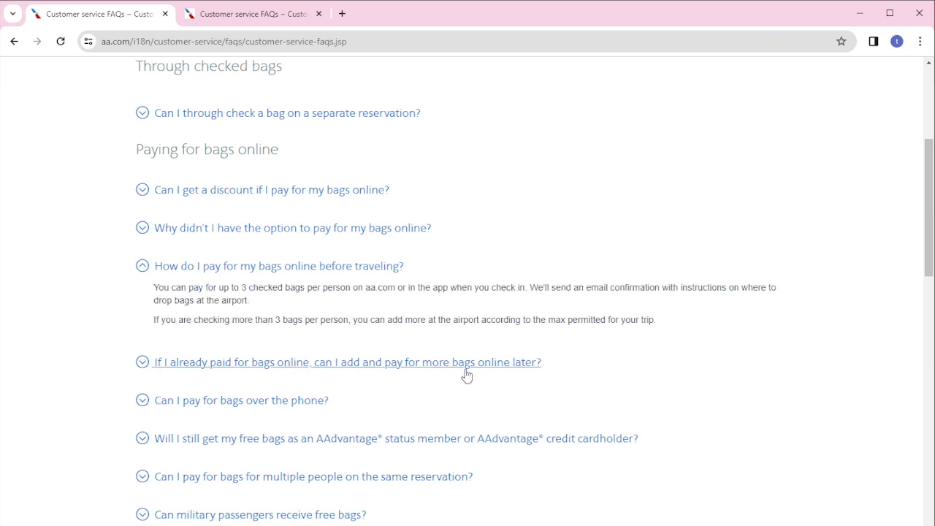
scroll(down, 3)
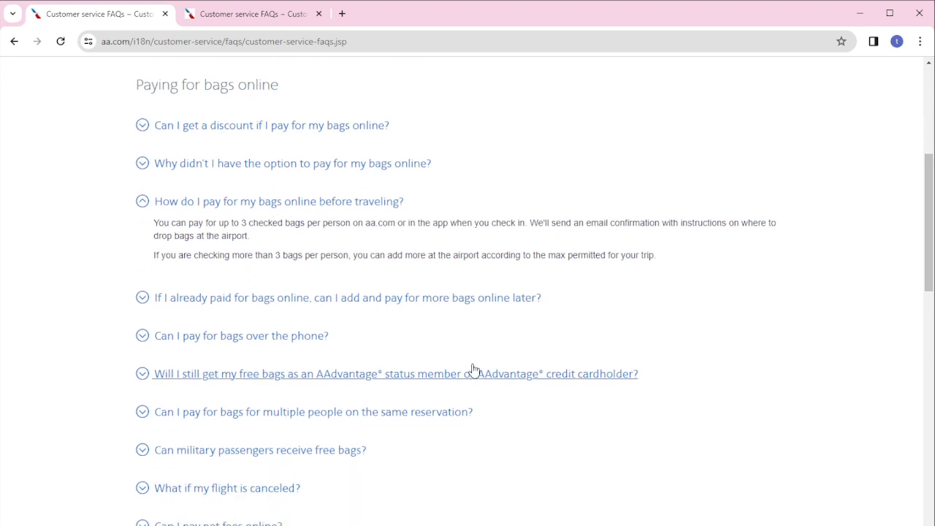
mouse_move(476, 361)
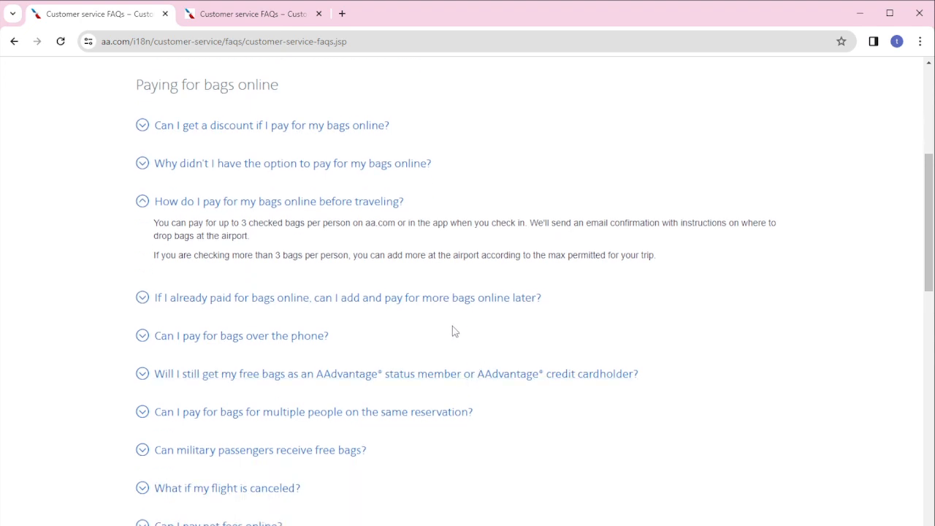
mouse_move(95, 181)
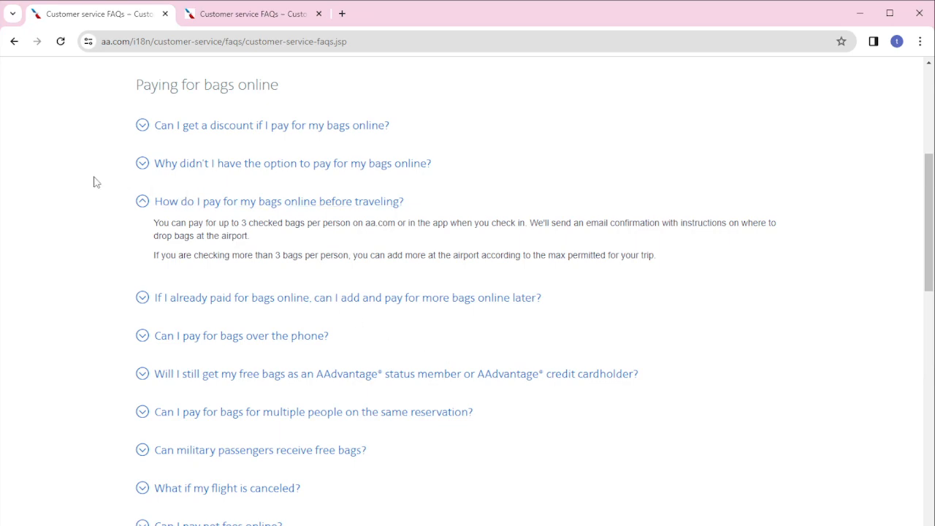